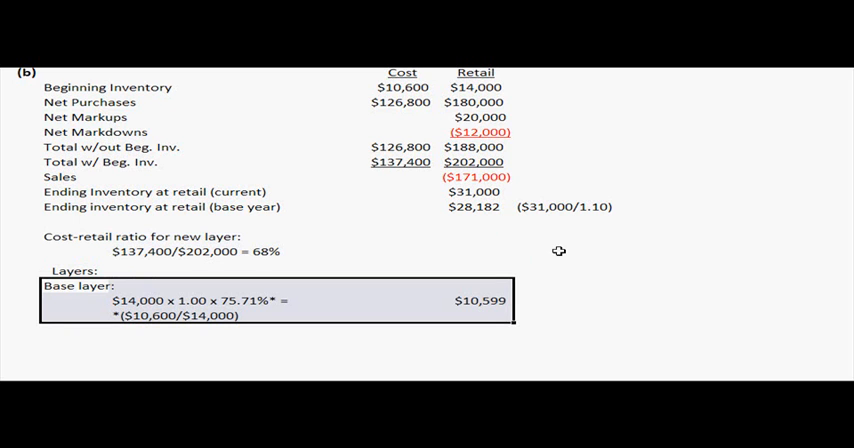
{"action": "mouse_move", "coordinate": [668, 226]}
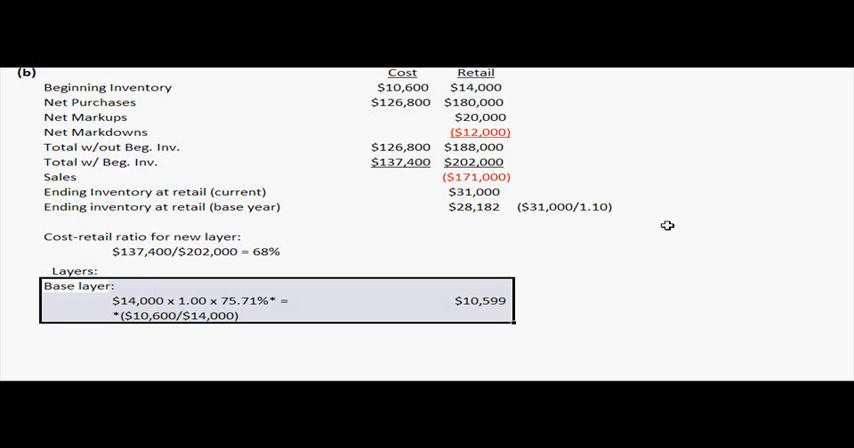
{"action": "mouse_move", "coordinate": [660, 220]}
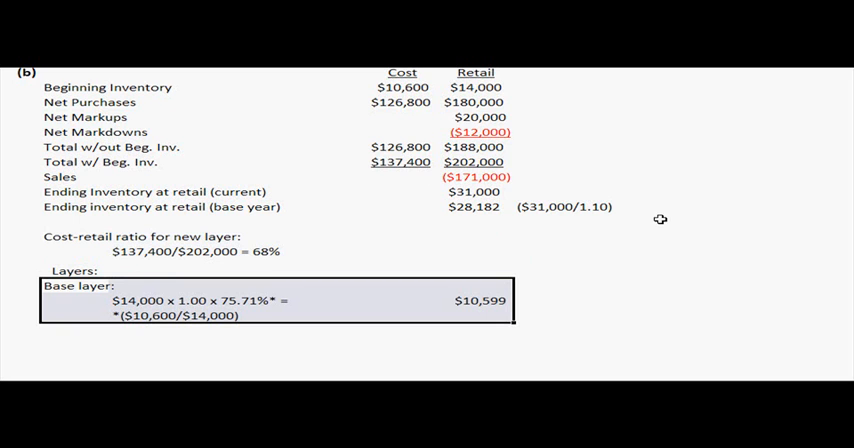
{"action": "mouse_move", "coordinate": [554, 236]}
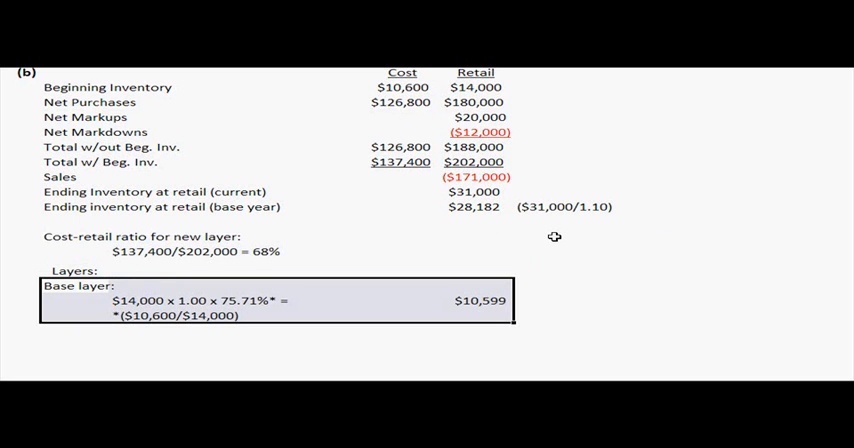
{"action": "mouse_move", "coordinate": [546, 238]}
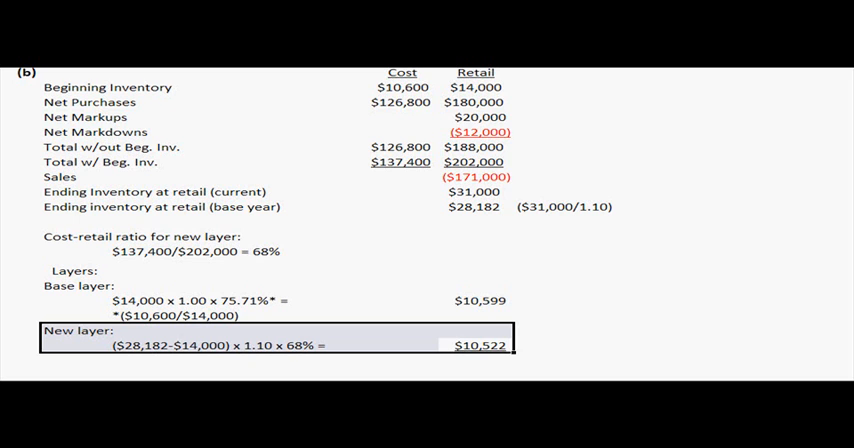
{"action": "mouse_move", "coordinate": [256, 112]}
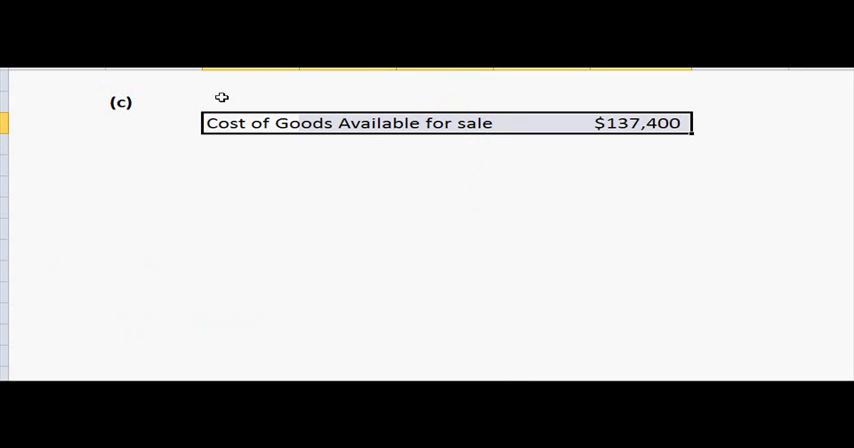
{"action": "mouse_move", "coordinate": [432, 156]}
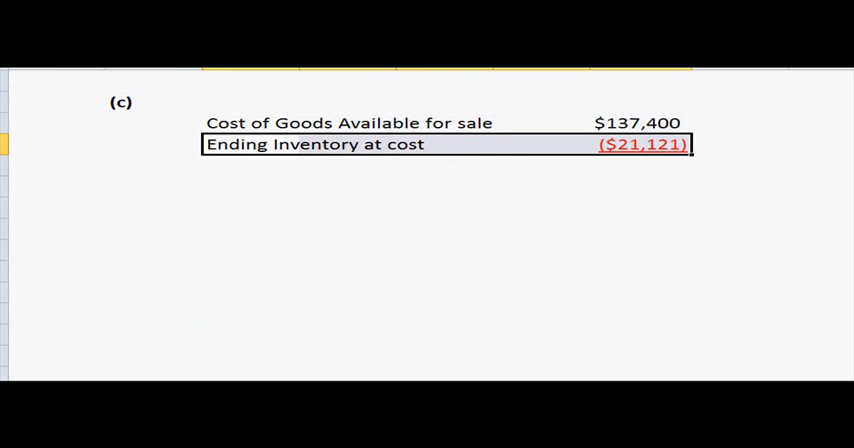
{"action": "mouse_move", "coordinate": [682, 190]}
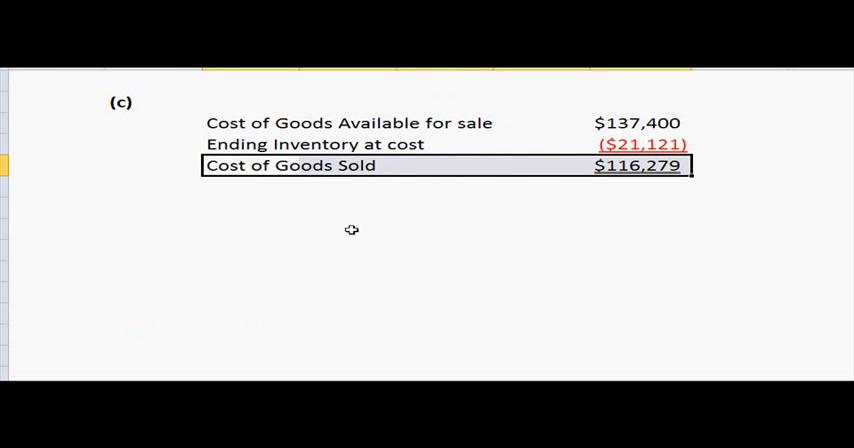
{"action": "mouse_move", "coordinate": [532, 254]}
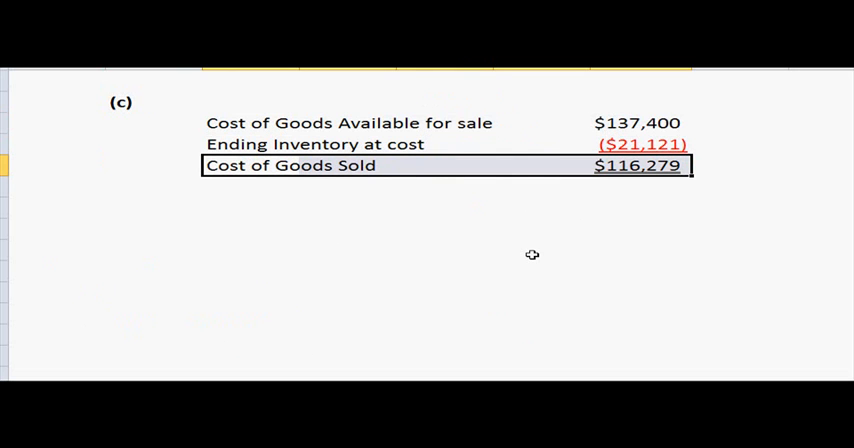